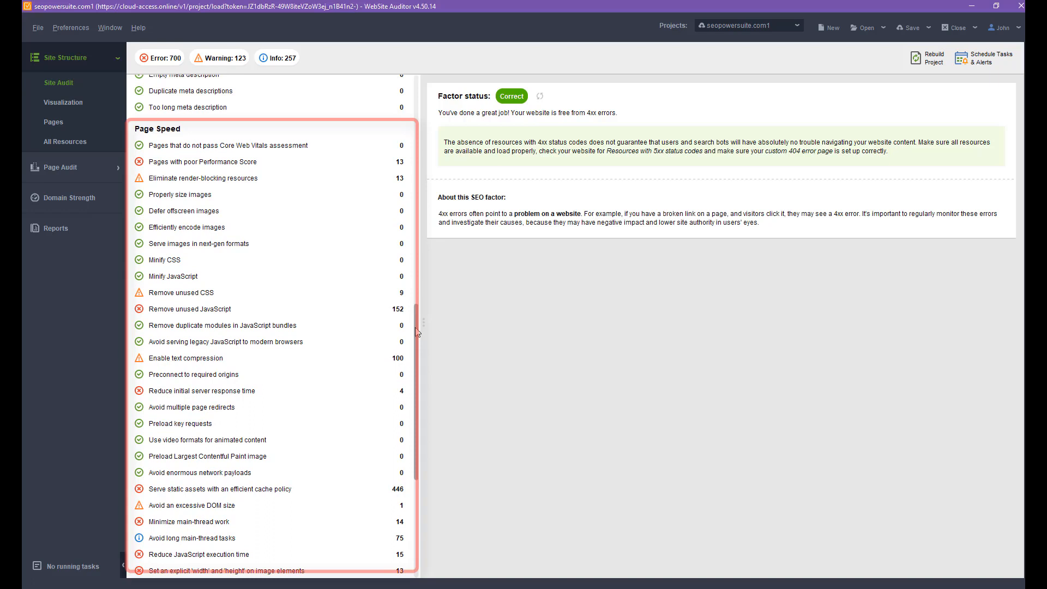
{"action": "mouse_move", "coordinate": [528, 306]}
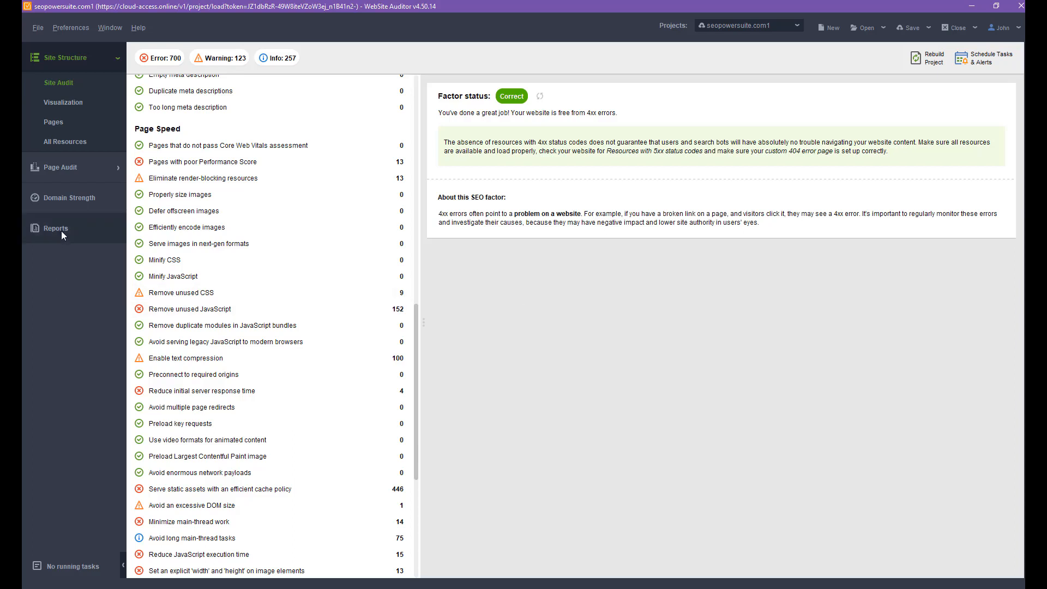
Open the project's Reports section to show the Site Audit Summary report
{"action": "left_click", "coordinate": [56, 228]}
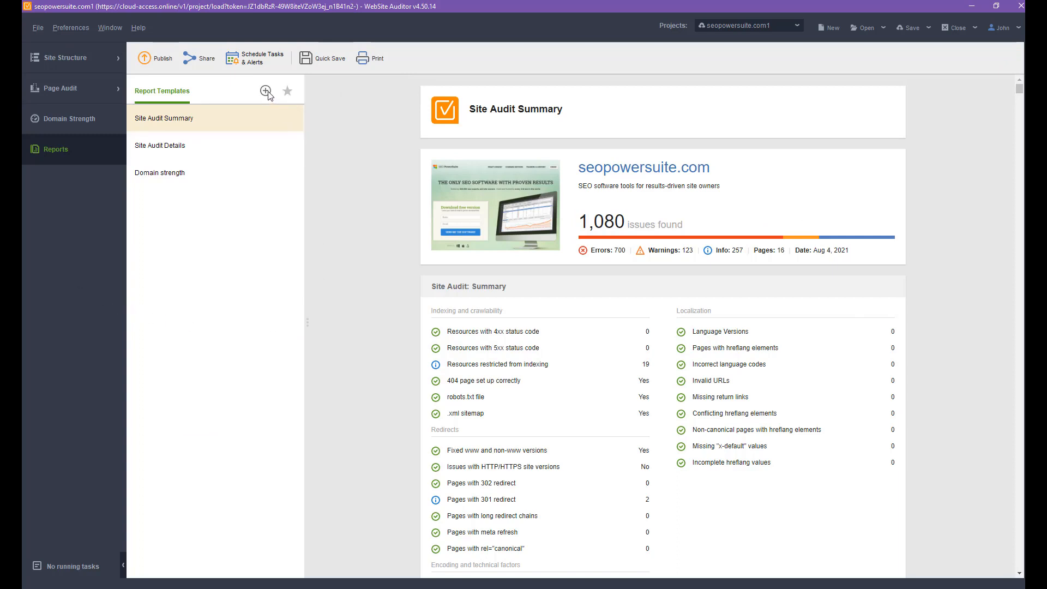
Add a new report template based on the Site Audit (Summary) template
{"action": "left_click", "coordinate": [266, 90]}
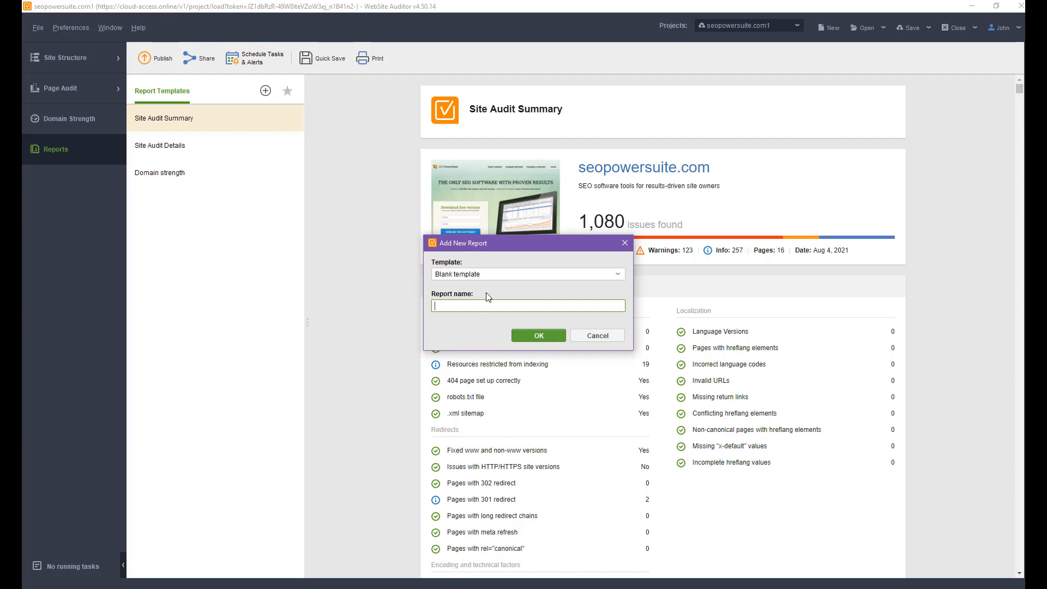
{"action": "mouse_move", "coordinate": [483, 295]}
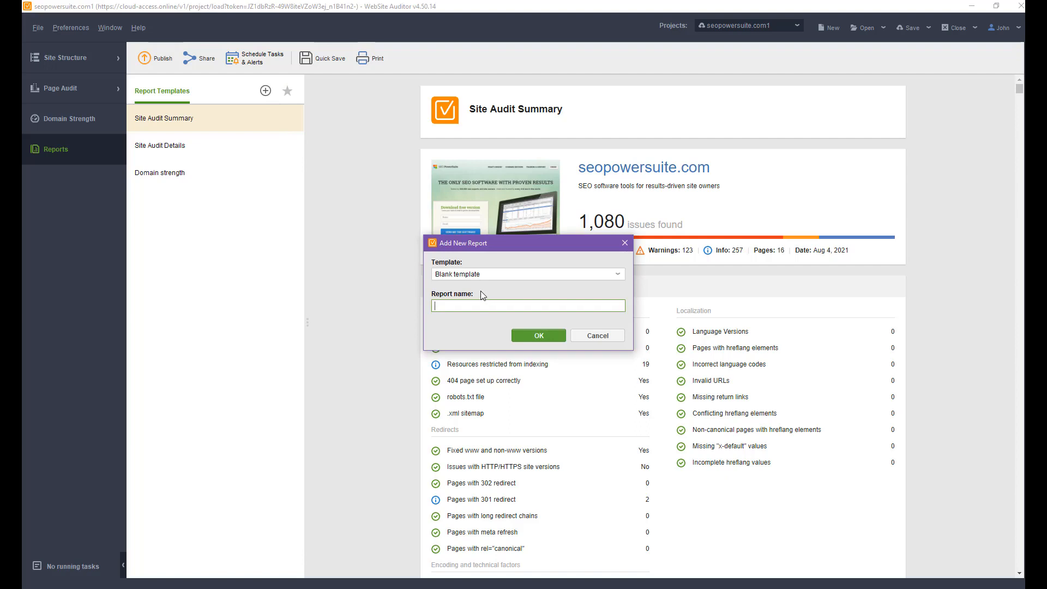
{"action": "mouse_move", "coordinate": [504, 296]}
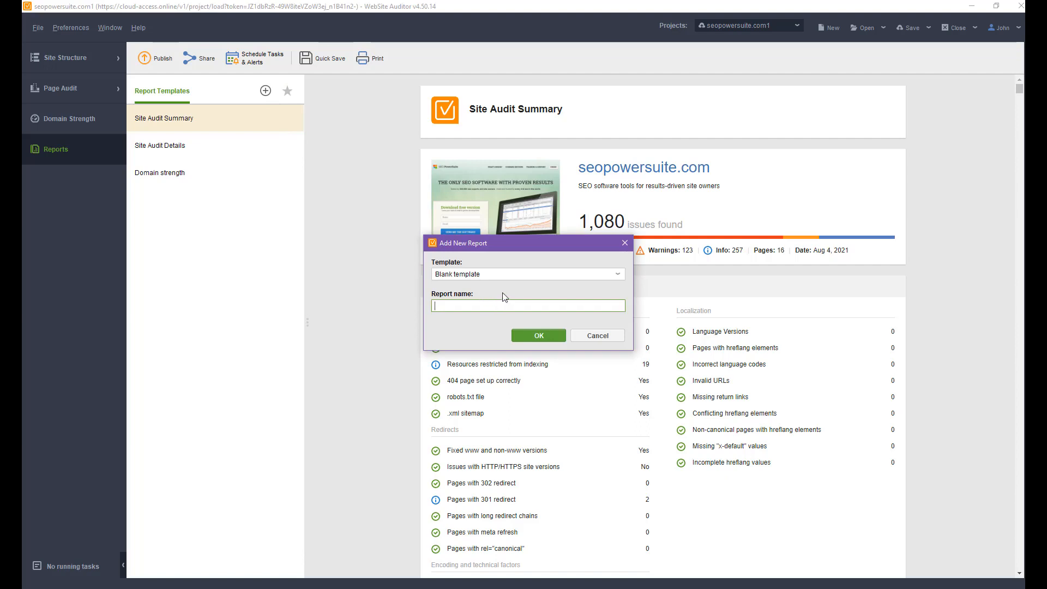
{"action": "left_click", "coordinate": [527, 274]}
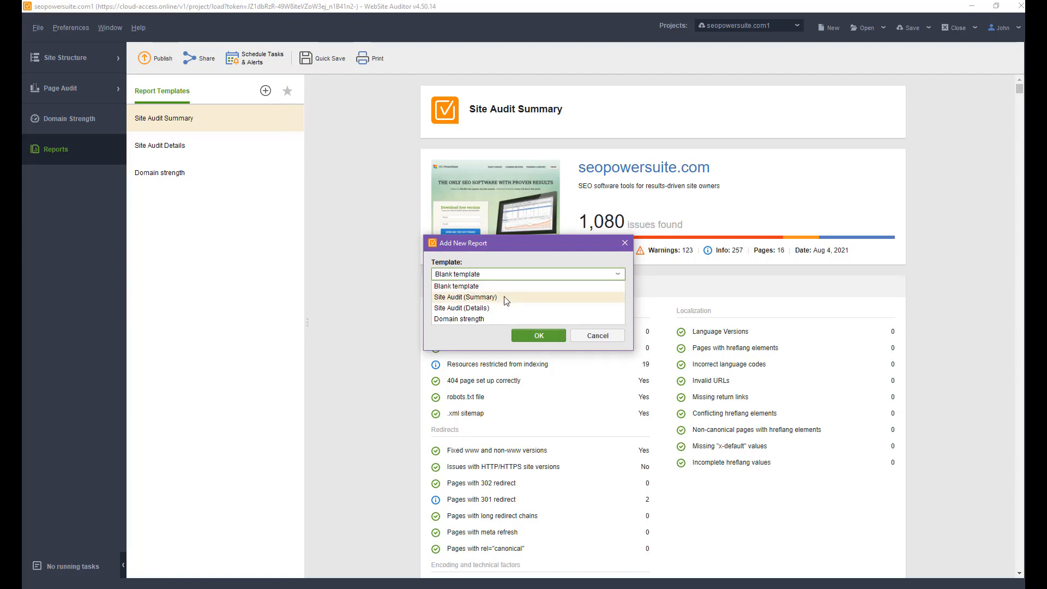
{"action": "left_click", "coordinate": [465, 297]}
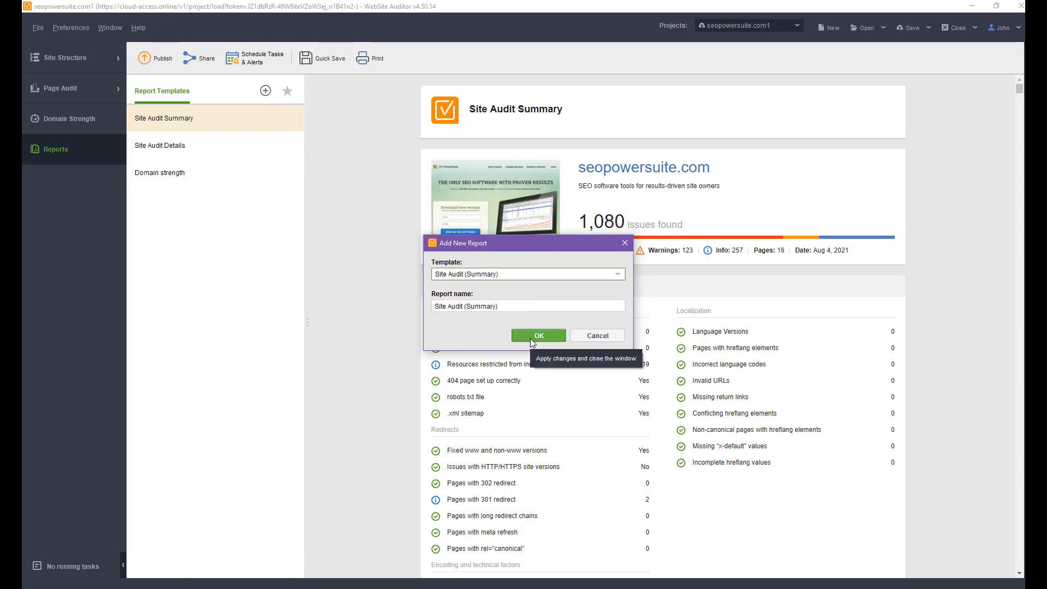
Confirm the new Site Audit (Summary) report and save its template
{"action": "left_click", "coordinate": [538, 335]}
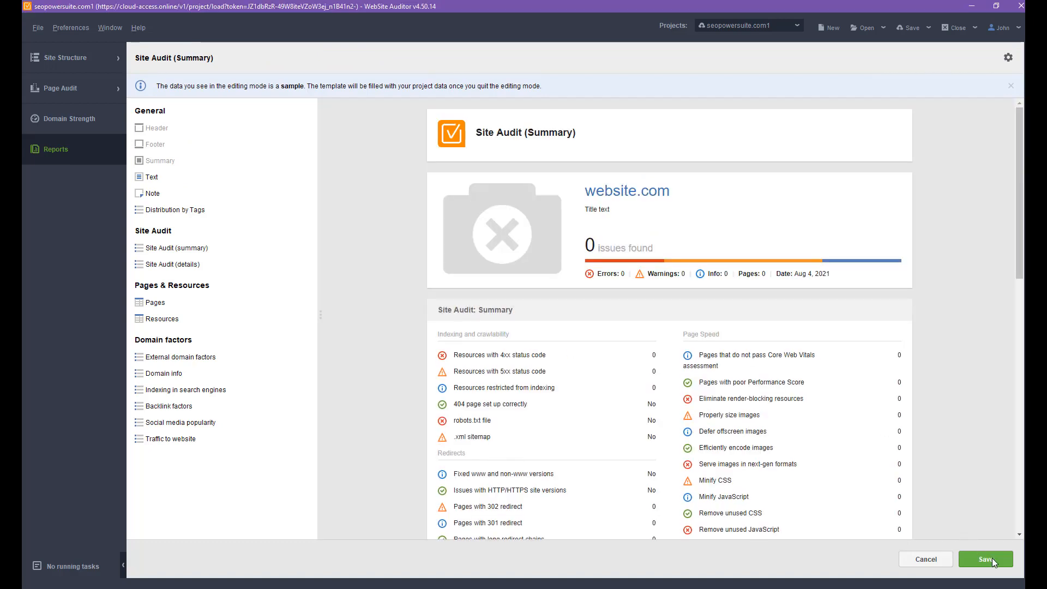
{"action": "mouse_move", "coordinate": [986, 559]}
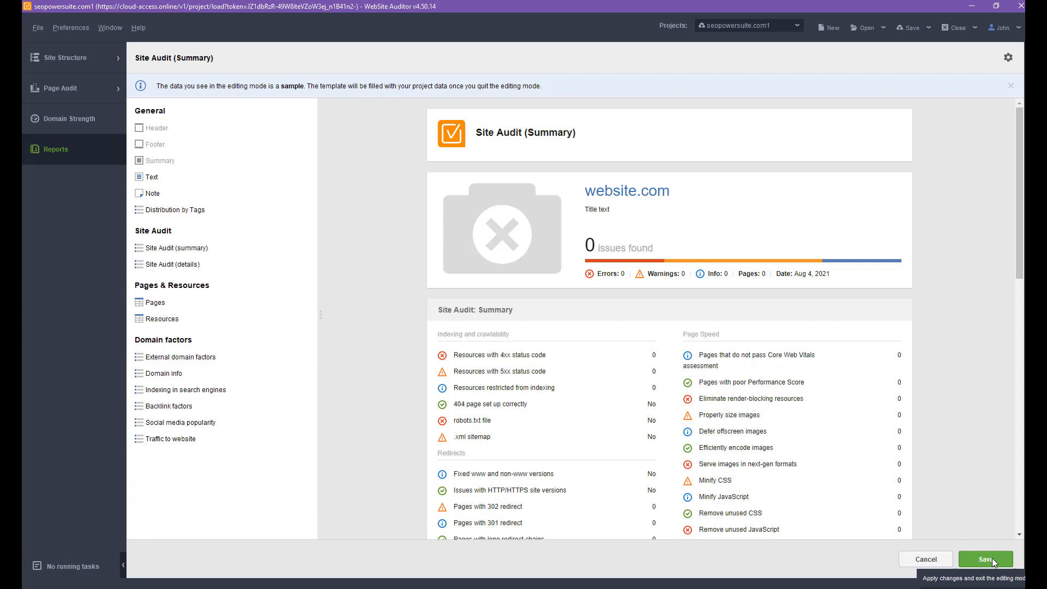
{"action": "left_click", "coordinate": [985, 559]}
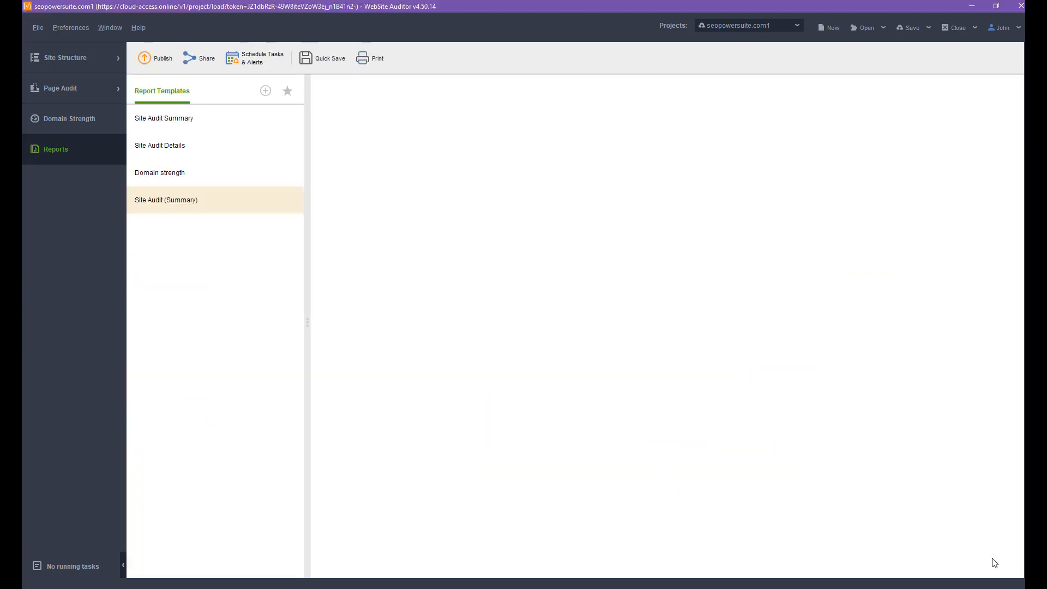
View the Site Audit (Summary) report and scroll to its Page Speed results
{"action": "left_click", "coordinate": [166, 200]}
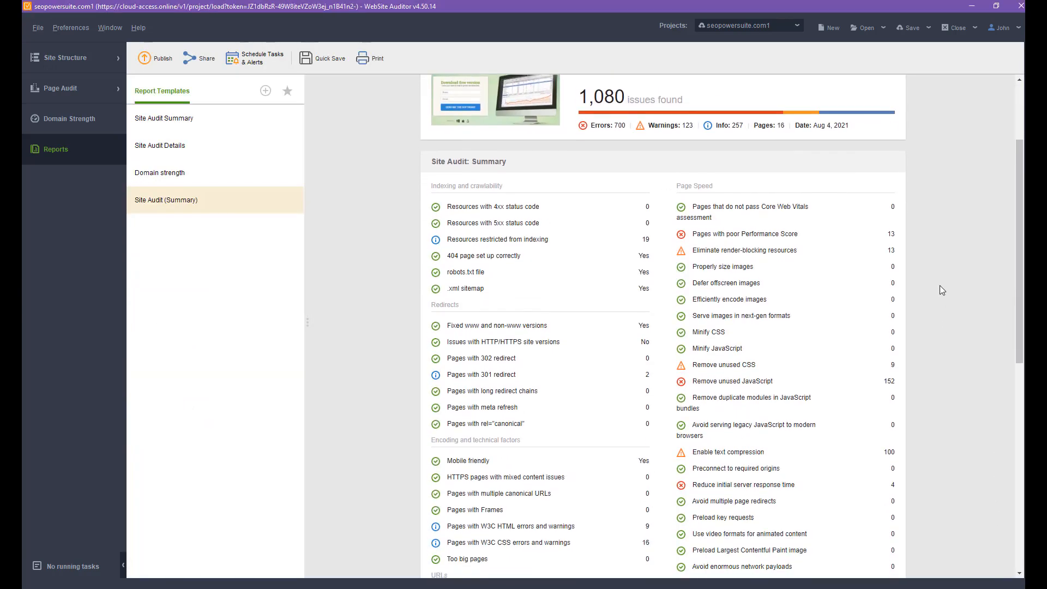
{"action": "scroll", "scroll_direction": "down", "scroll_amount": 3}
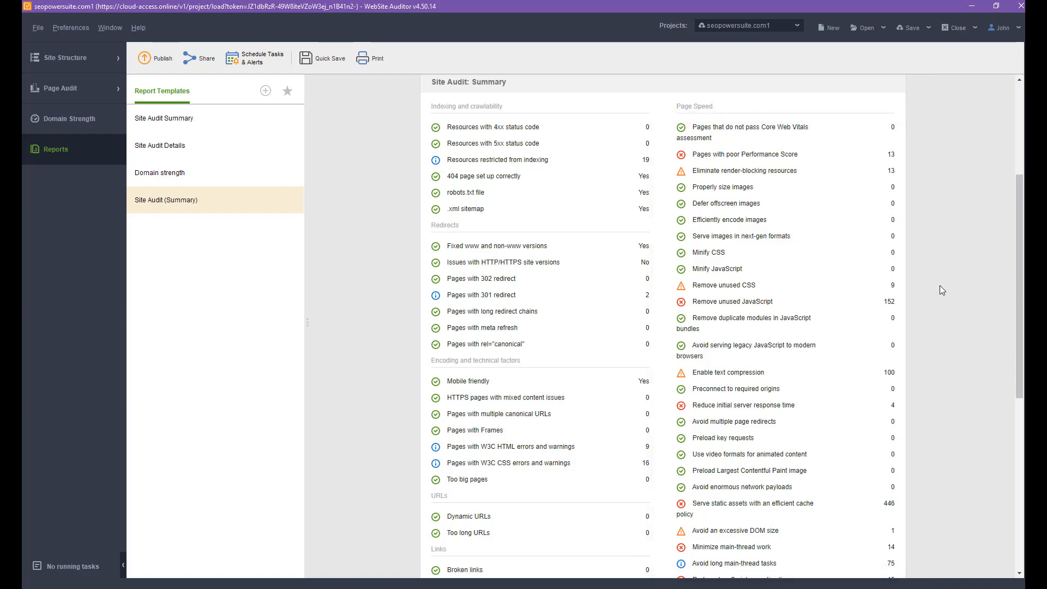
{"action": "mouse_move", "coordinate": [470, 161]}
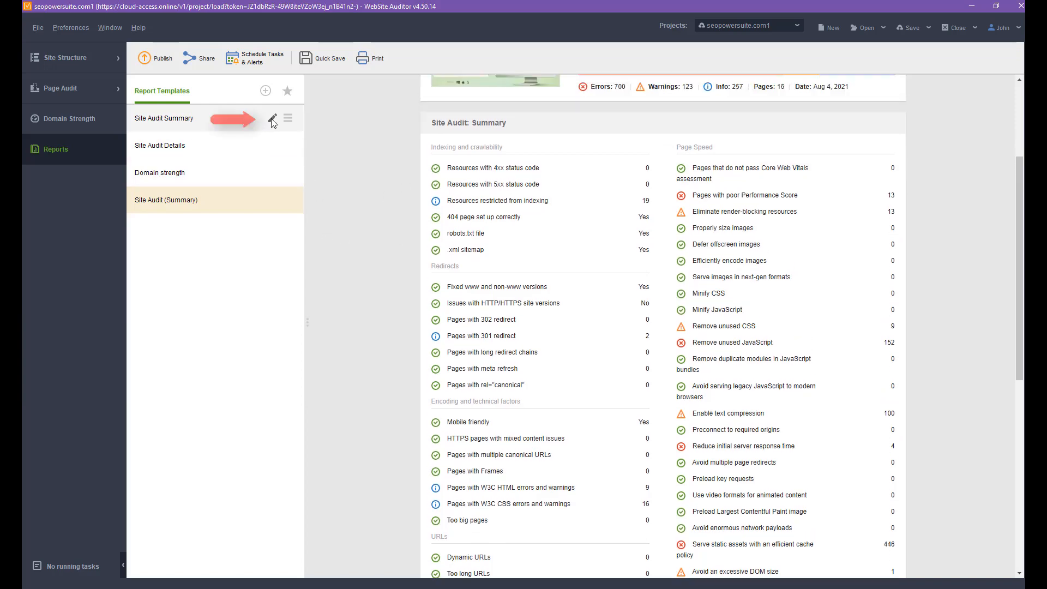
Edit the Site Audit Summary template and open its summary widget's settings
{"action": "left_click", "coordinate": [273, 119]}
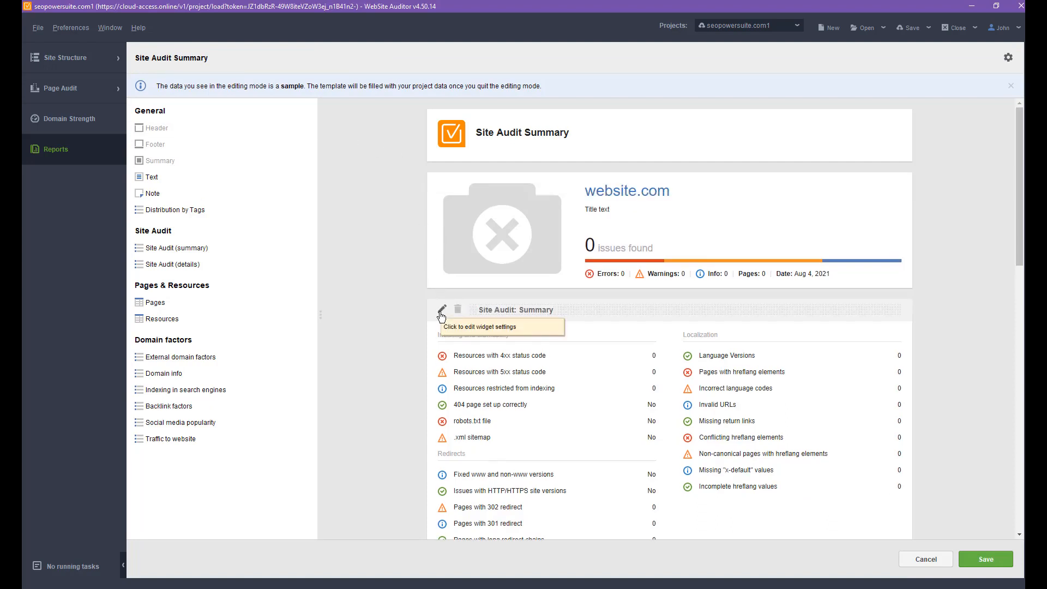
{"action": "left_click", "coordinate": [440, 315]}
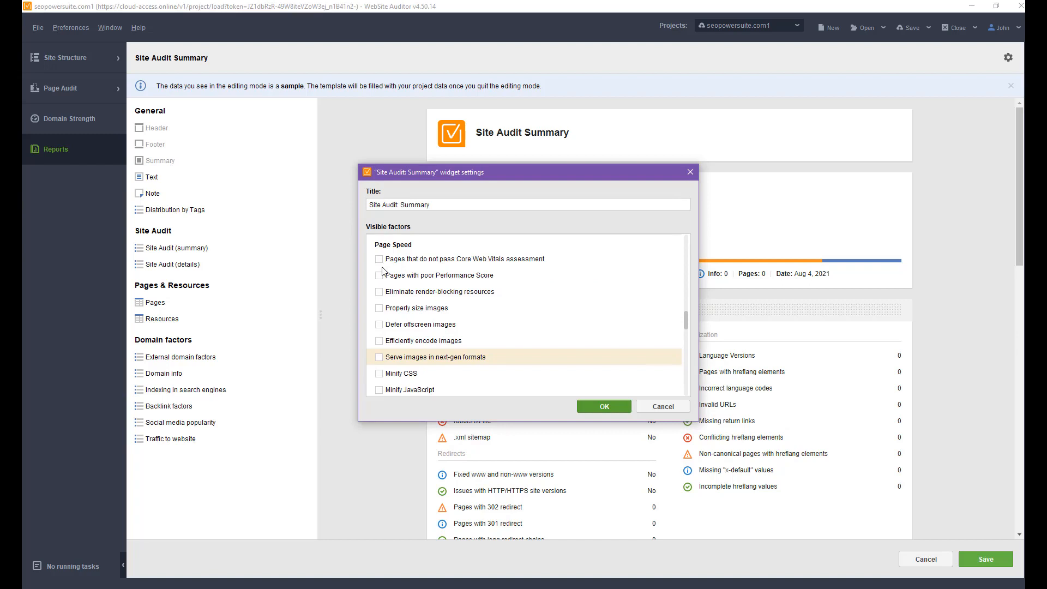
Check the Page Speed visible factors, from Core Web Vitals through Minify JavaScript
{"action": "left_click", "coordinate": [378, 308]}
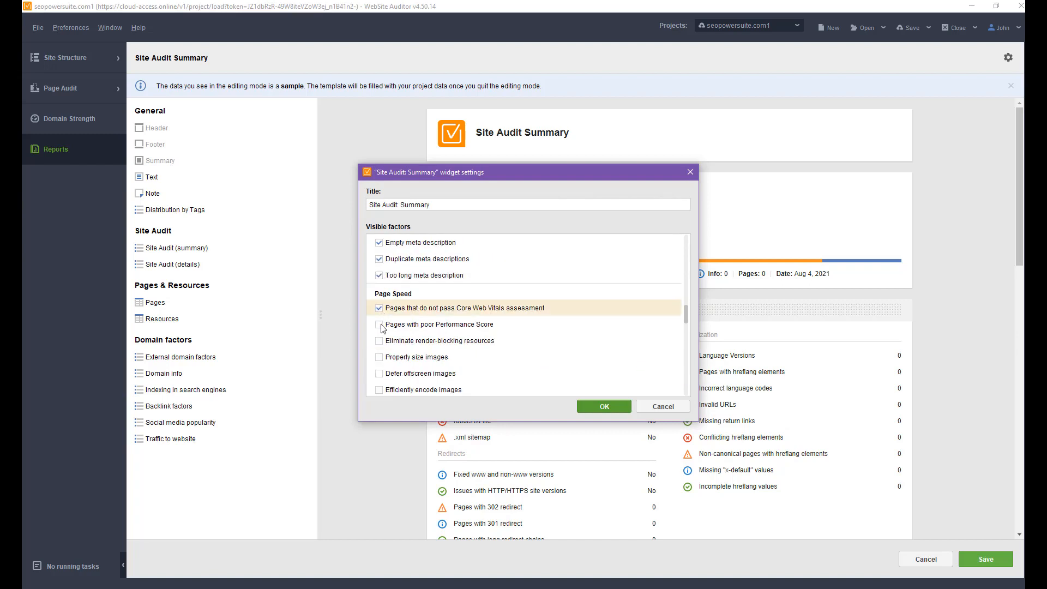
{"action": "scroll", "scroll_direction": "down", "scroll_amount": 3}
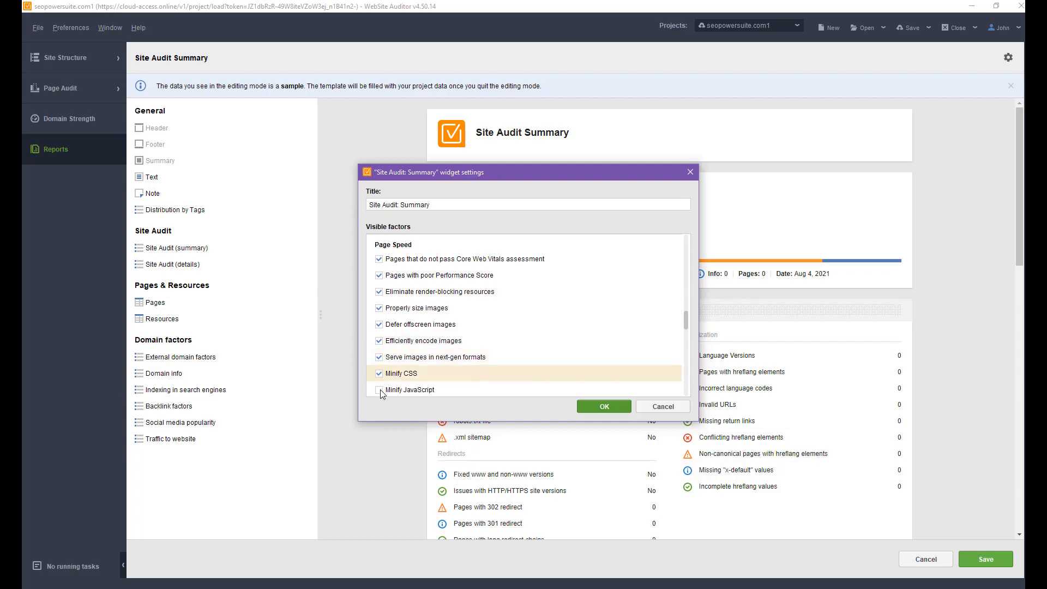
{"action": "left_click", "coordinate": [602, 406]}
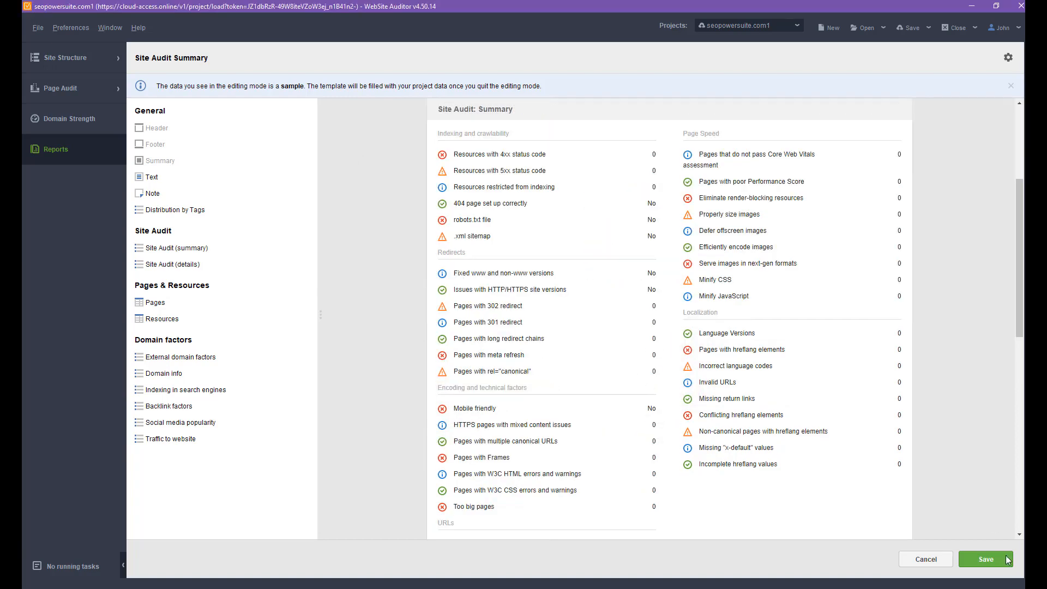
Save the template and scroll the Site Audit Summary report to its Page Speed section
{"action": "left_click", "coordinate": [986, 559]}
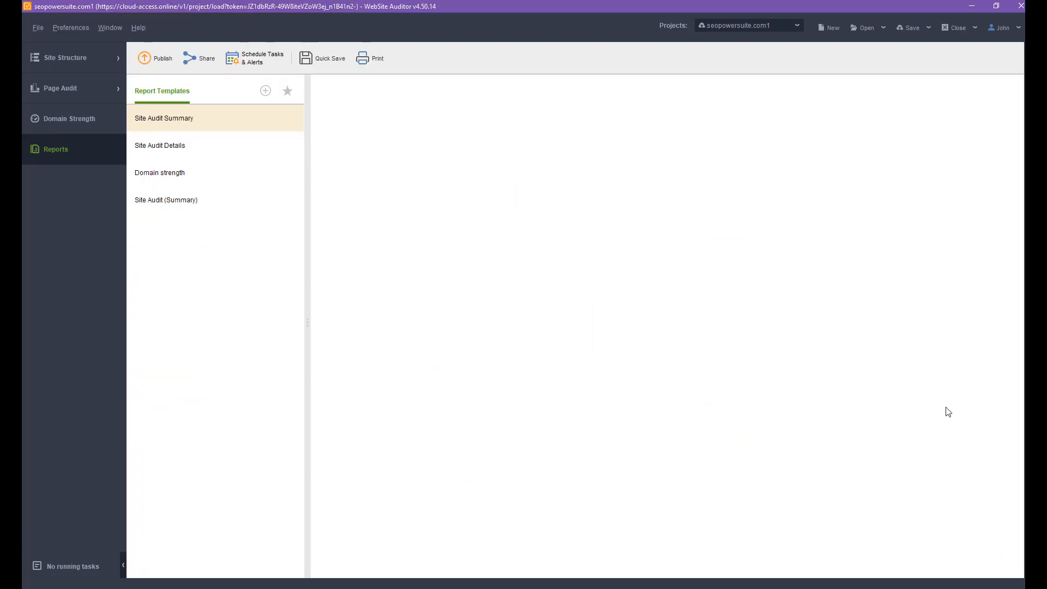
{"action": "left_click", "coordinate": [164, 118]}
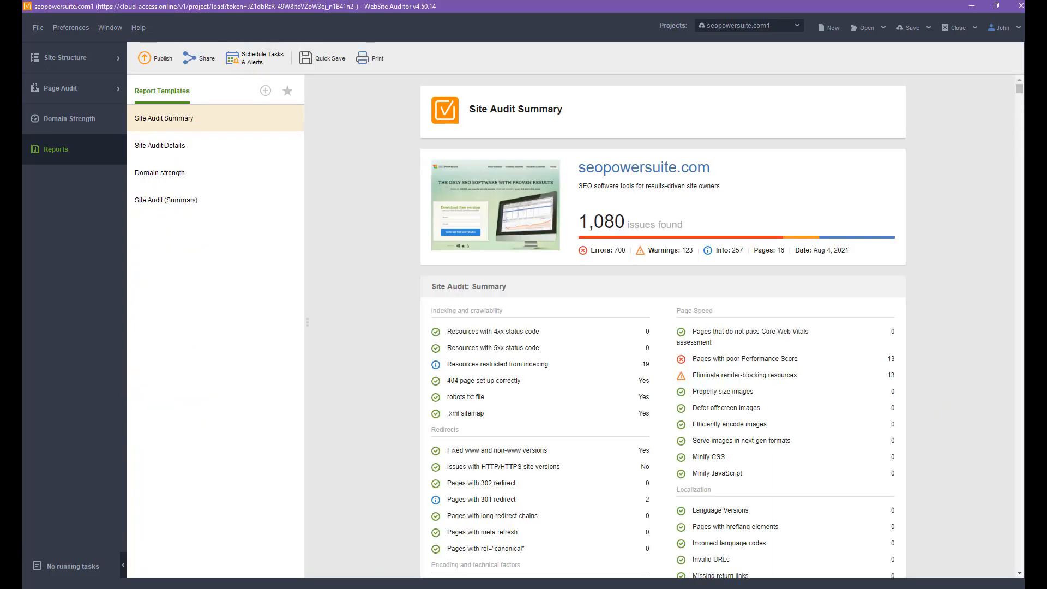
{"action": "scroll", "scroll_direction": "down", "scroll_amount": 3}
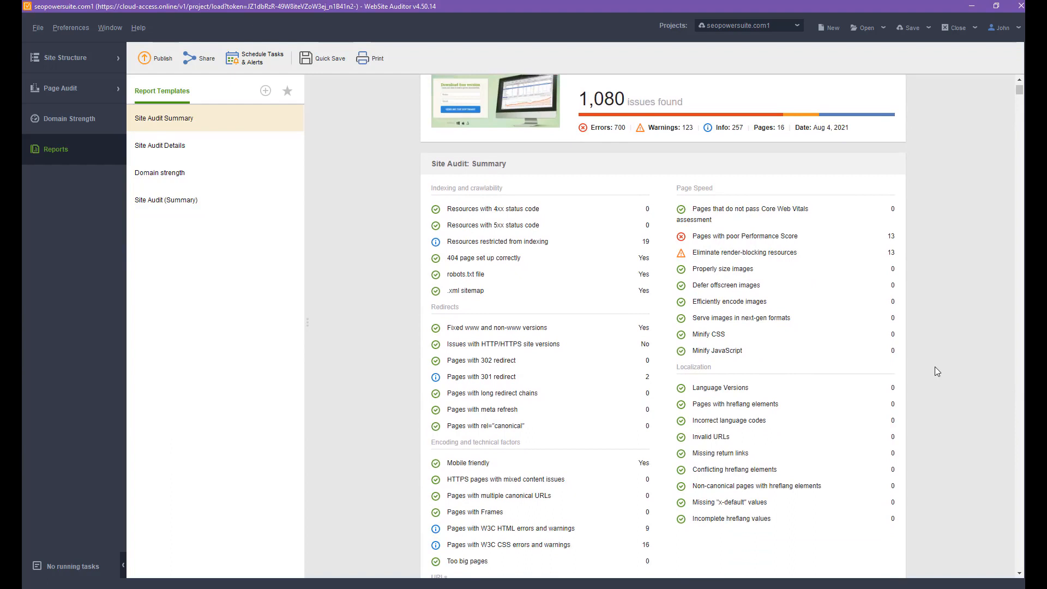
{"action": "scroll", "scroll_direction": "down", "scroll_amount": 3}
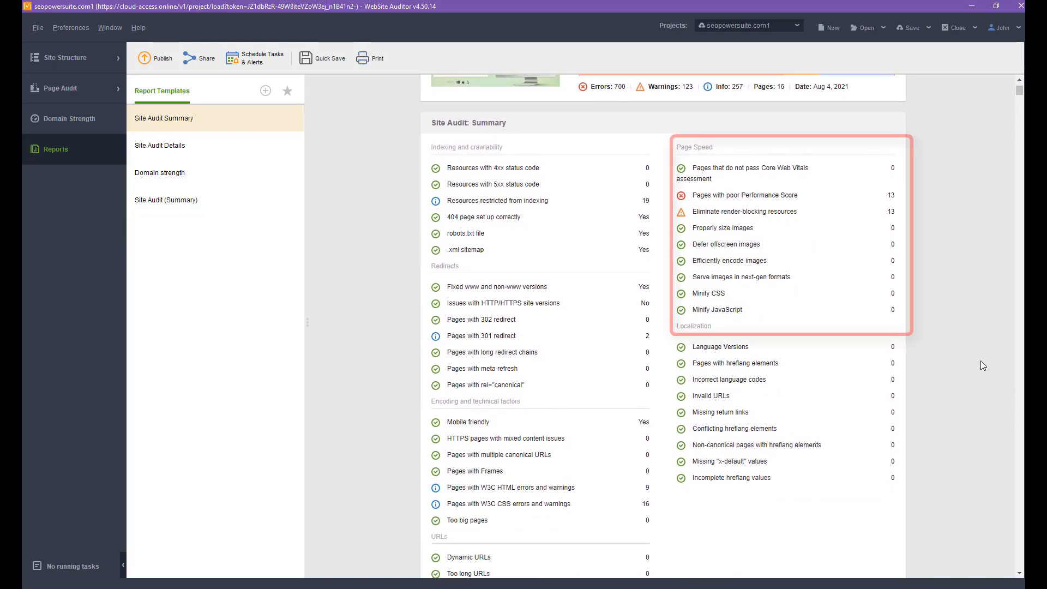